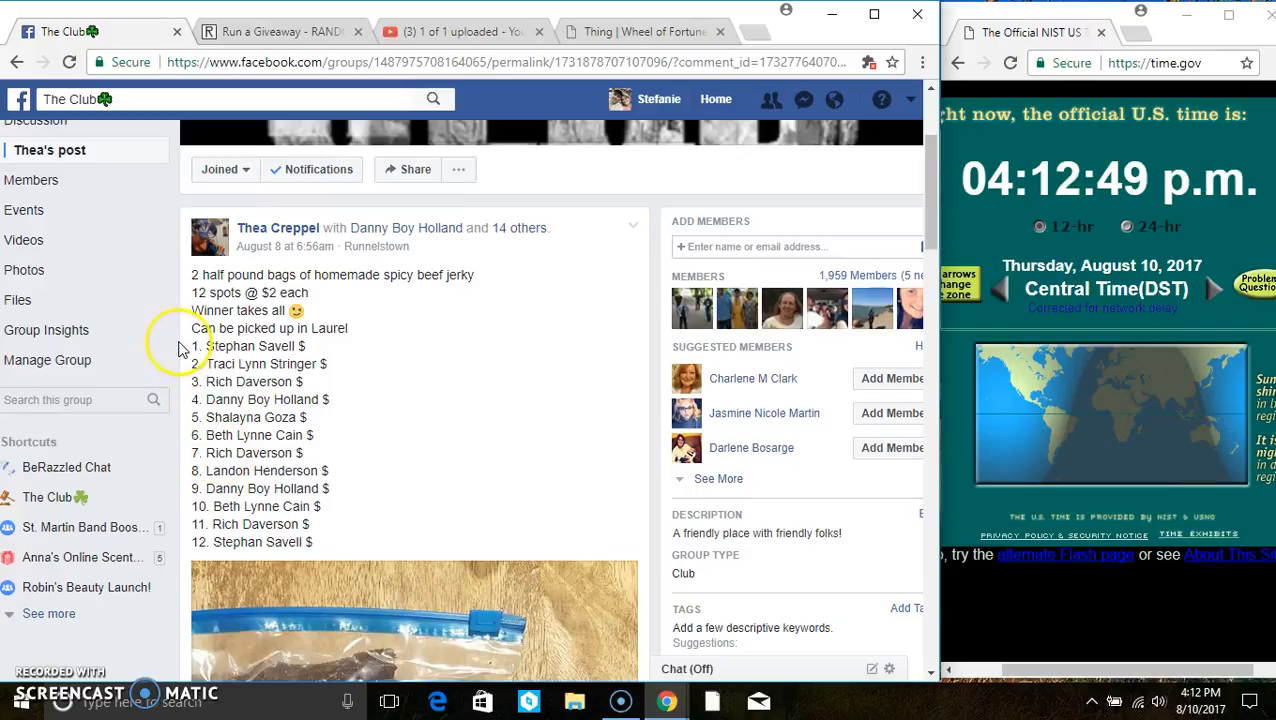
Step: Select the twelve numbered jerky entries in the post and scroll down to the comments
drag(192, 346, 320, 506)
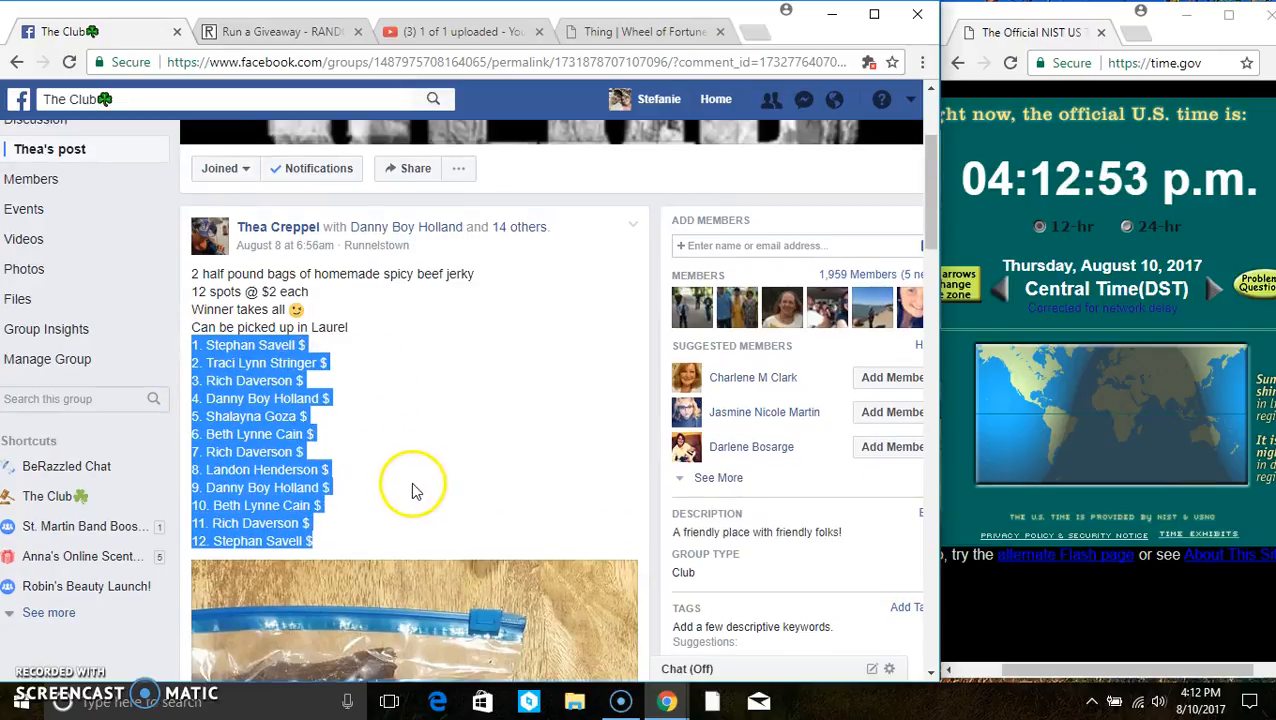
scroll(down, 3)
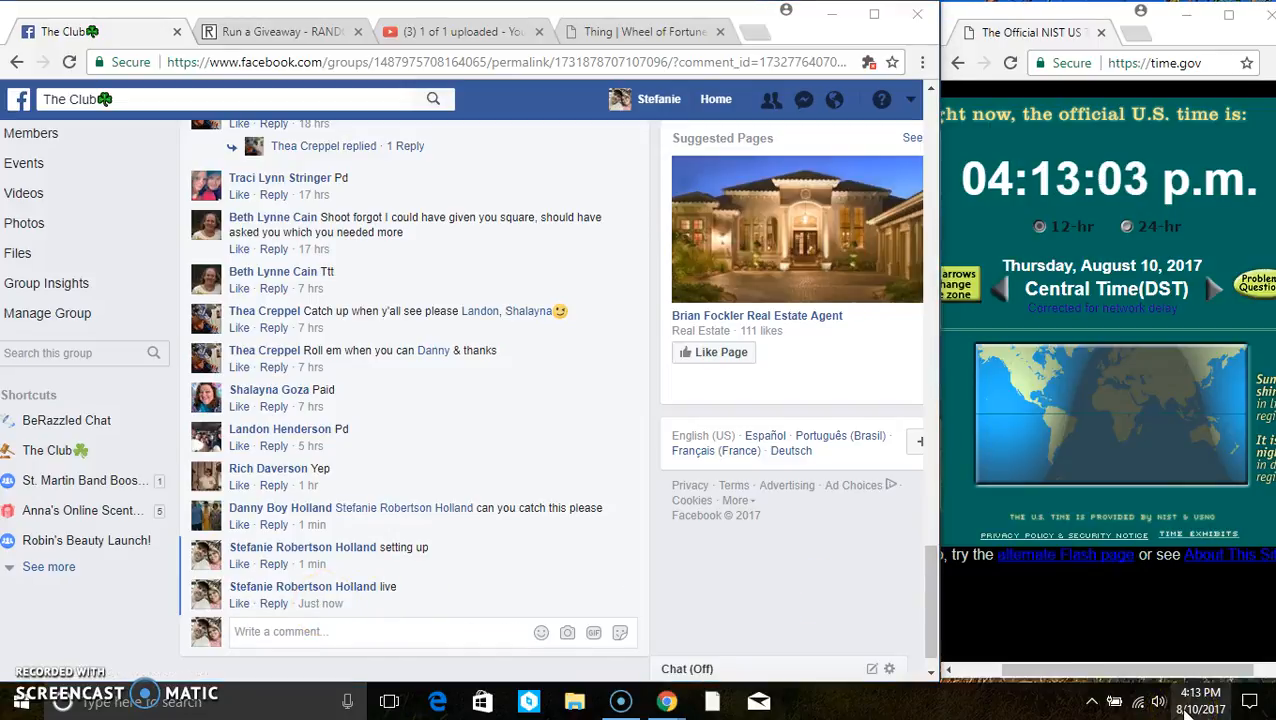
Step: Confirm the twelve pasted entries on RANDOM.ORG and dice-roll the total rounds to 8
click(280, 31)
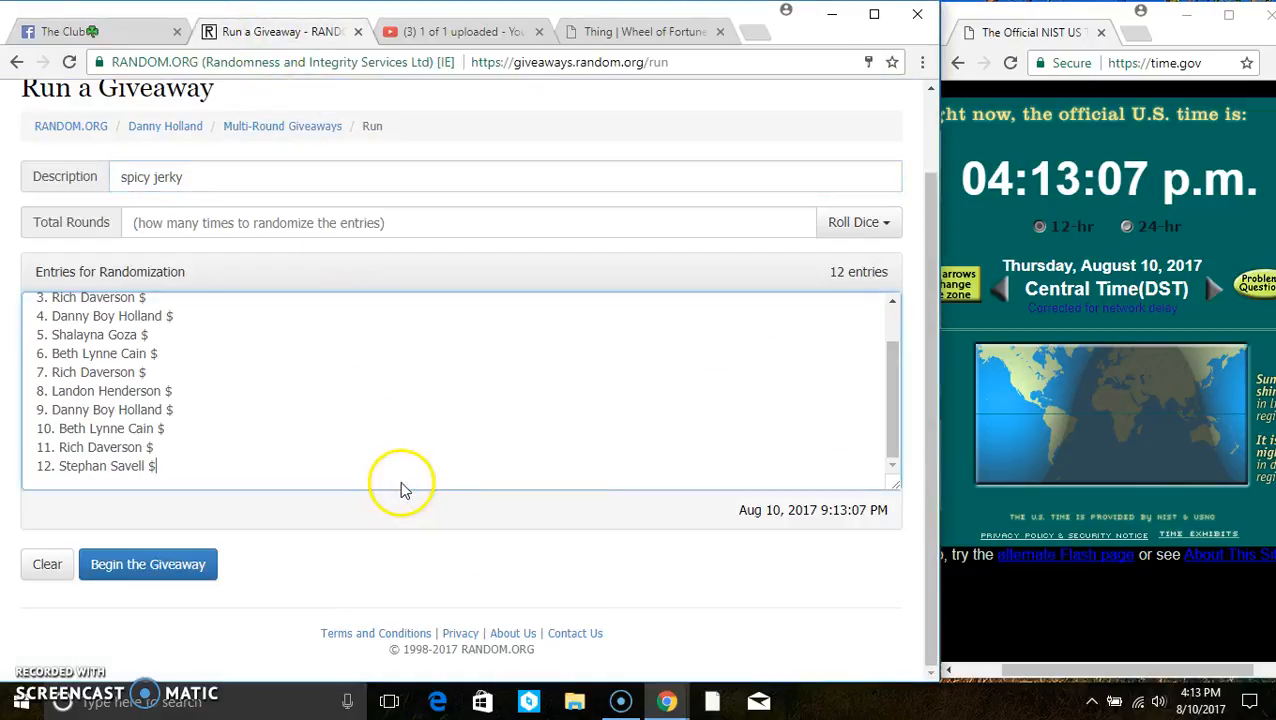
scroll(up, 3)
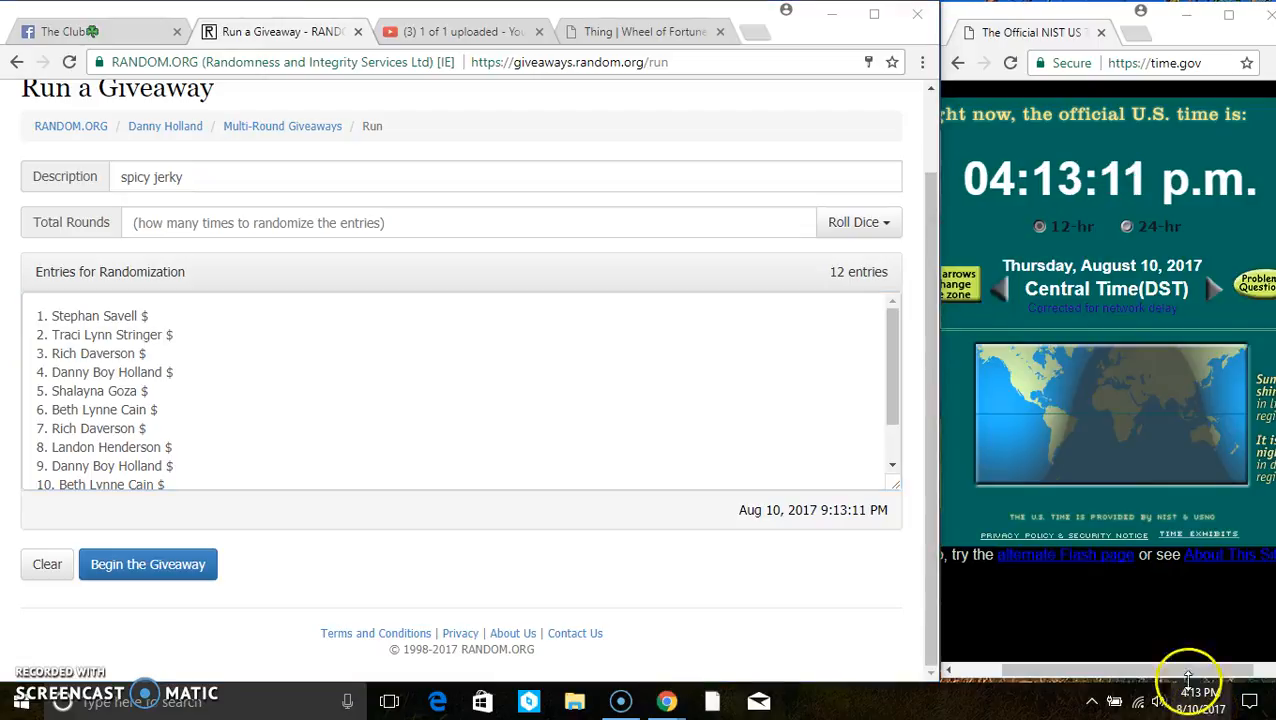
click(852, 221)
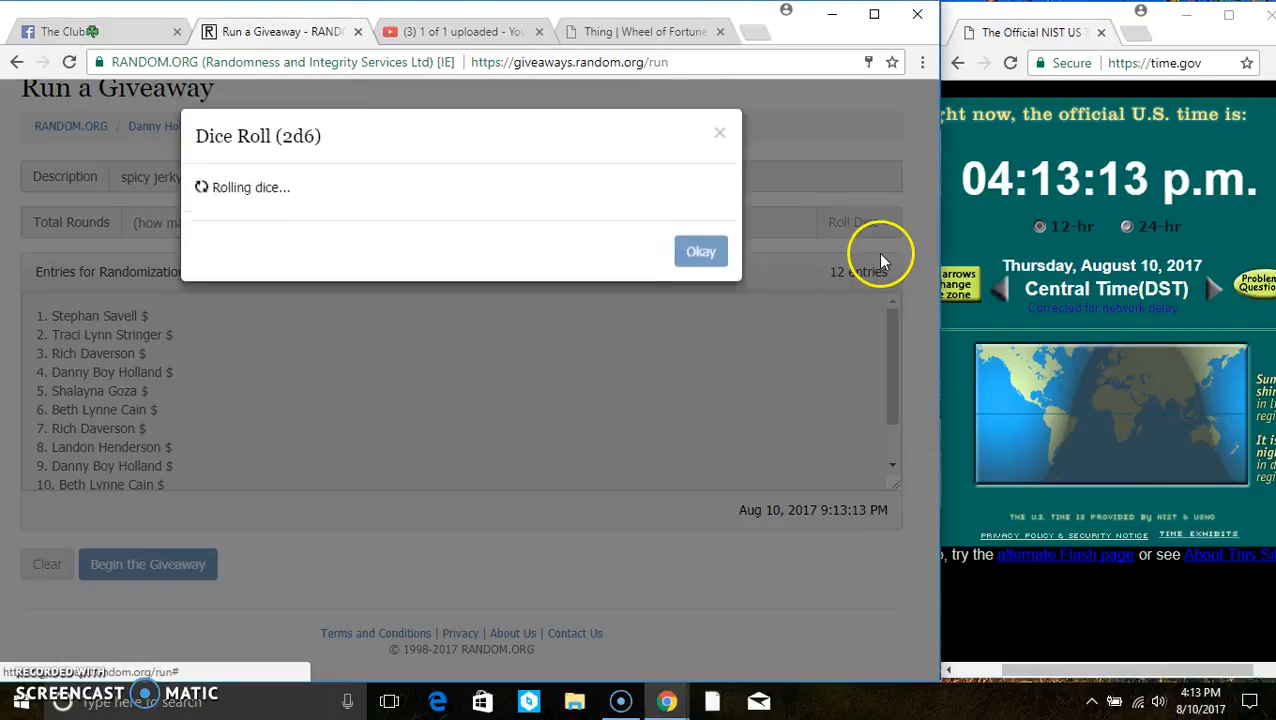
click(701, 251)
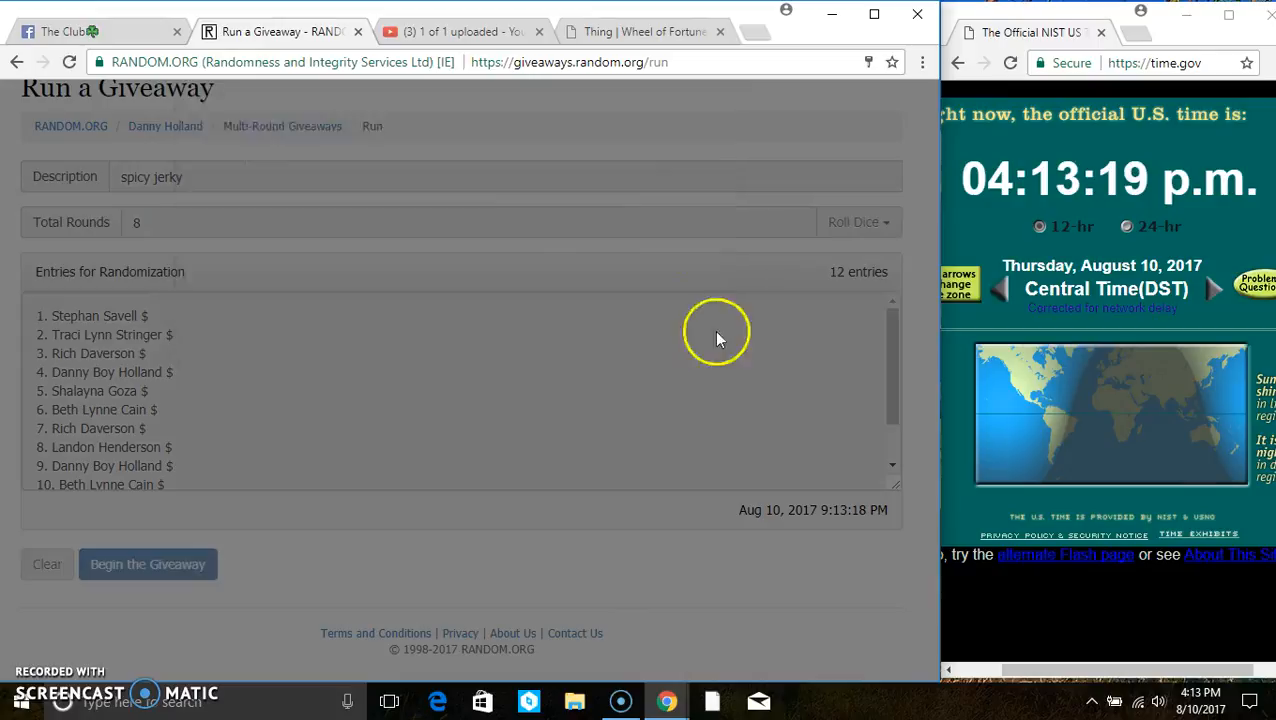
Step: Begin the jerky giveaway and run successive randomization rounds through round seven
click(147, 564)
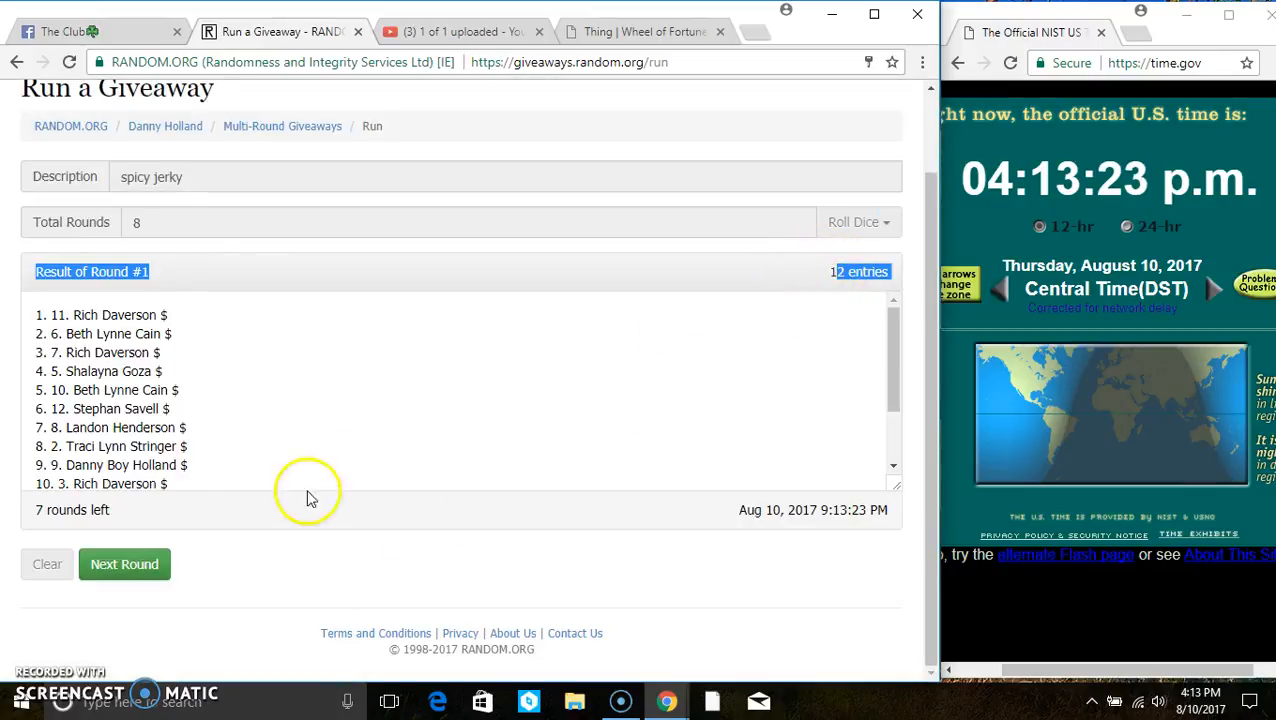
click(124, 564)
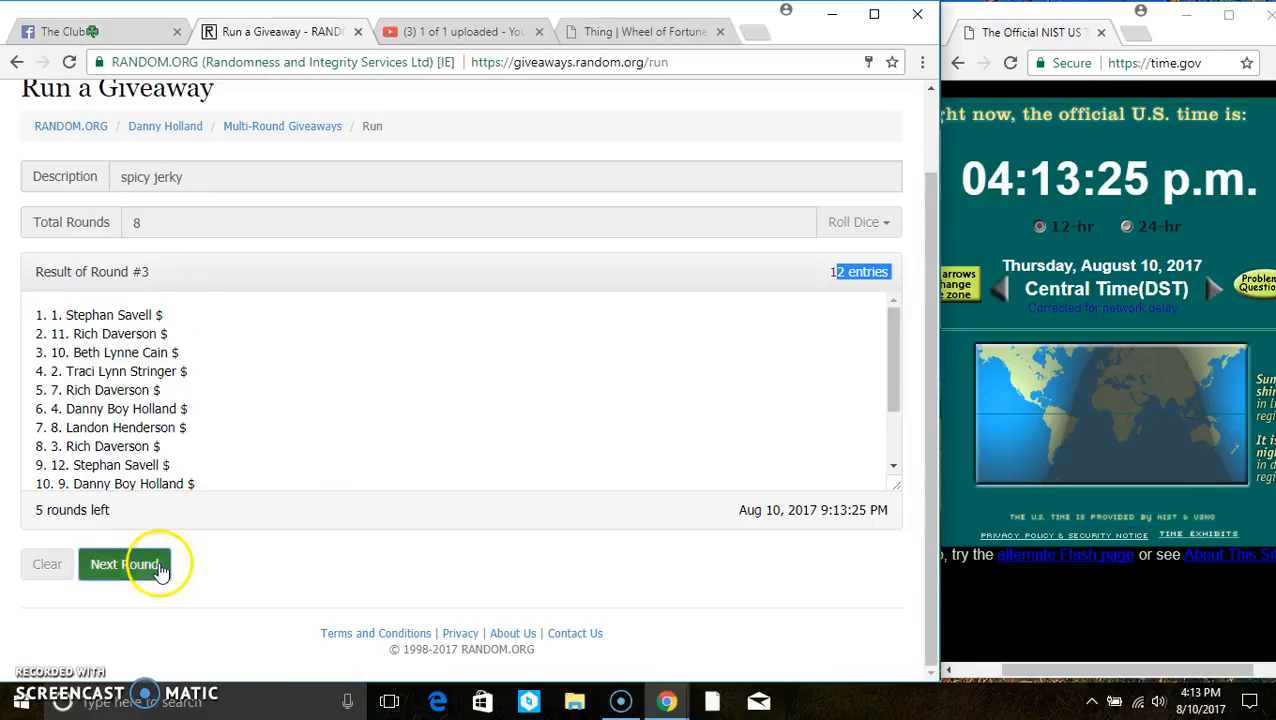
click(124, 564)
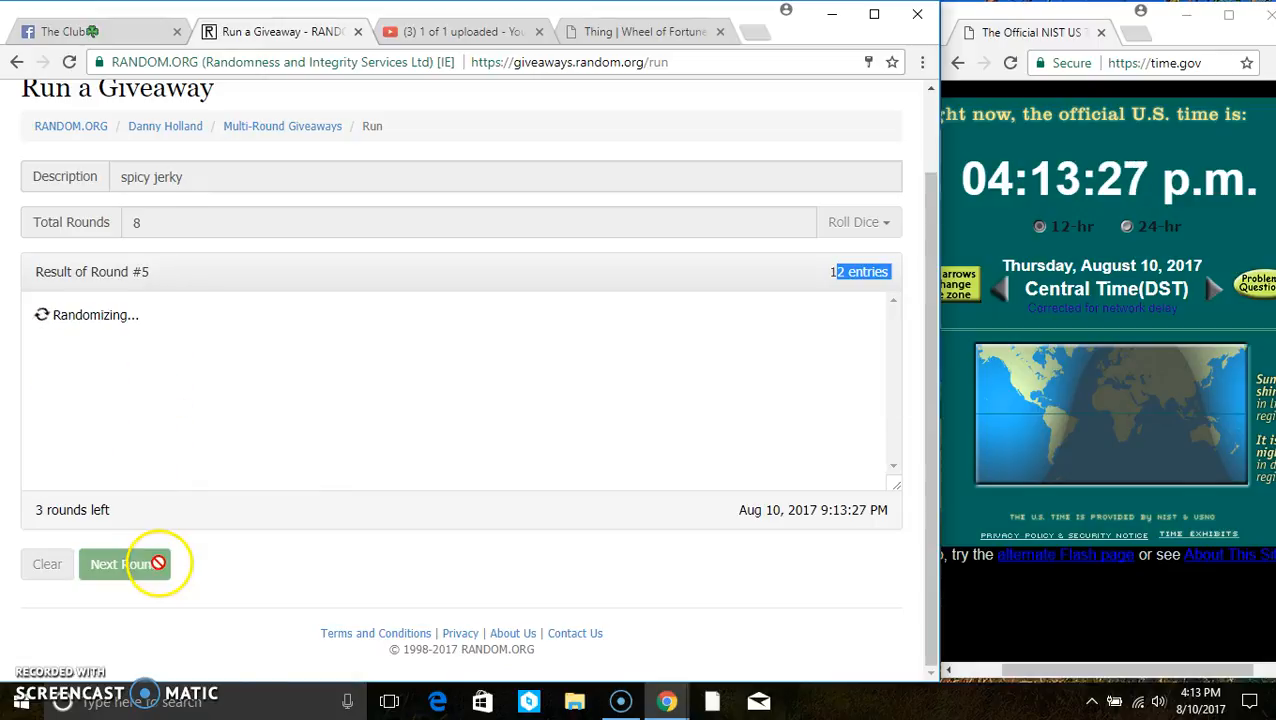
click(124, 564)
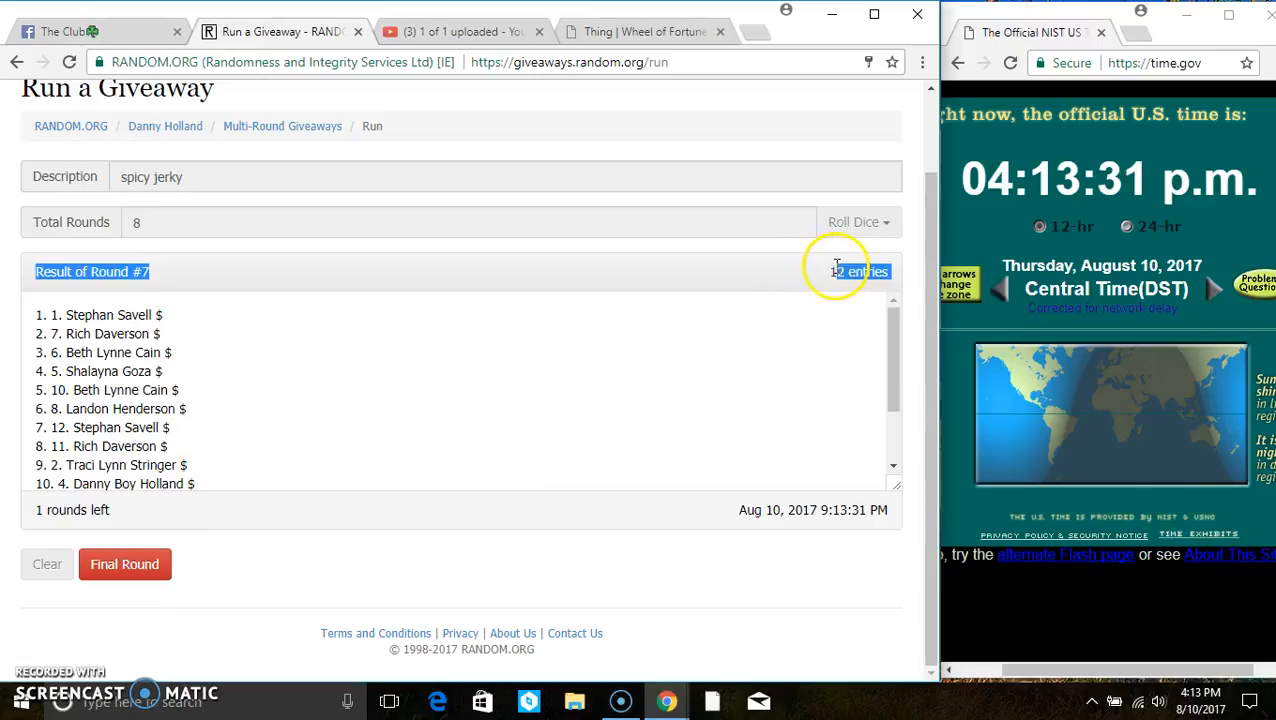
scroll(down, 3)
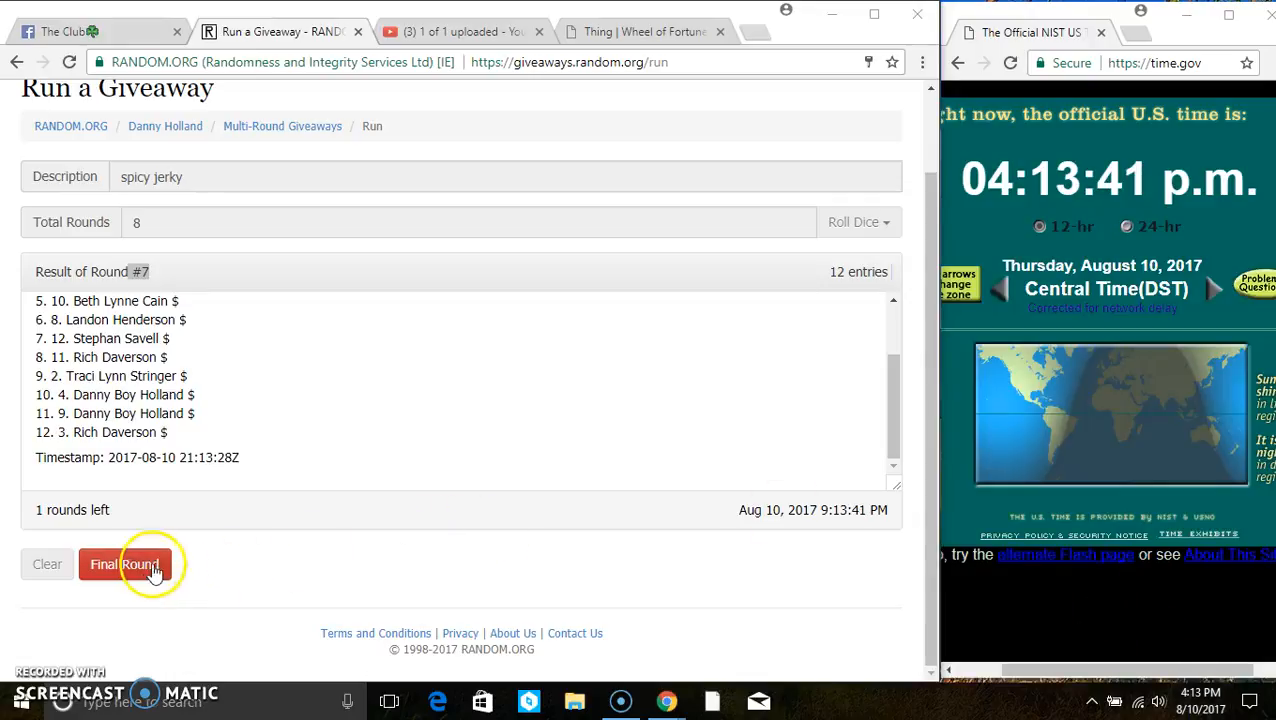
Step: Run the eighth and final round, then post 'done' in the Facebook thread
click(124, 564)
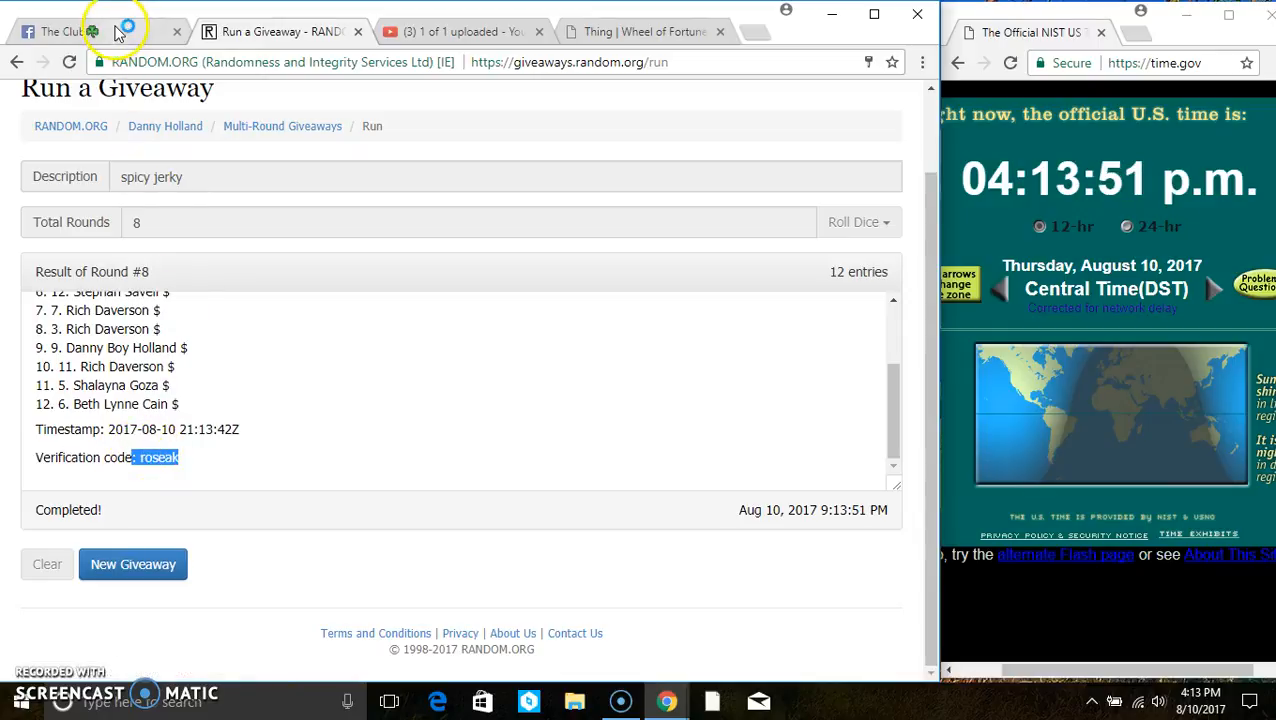
click(62, 31)
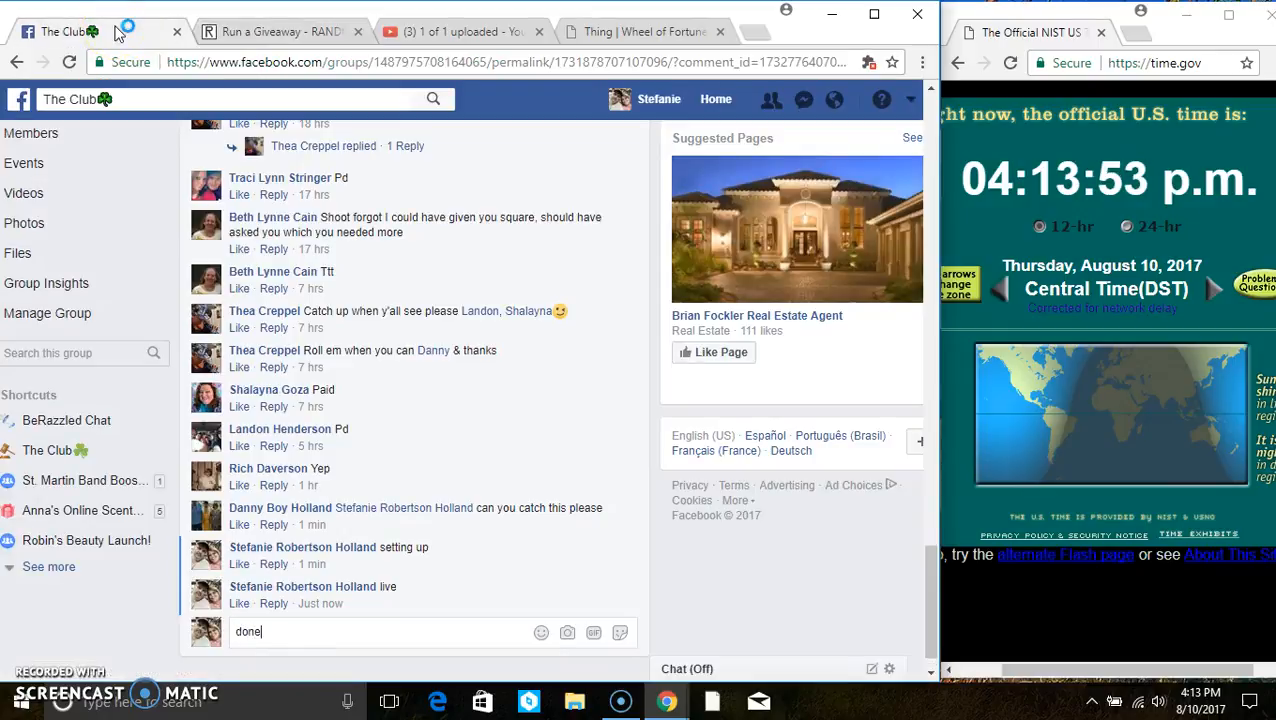
key(enter)
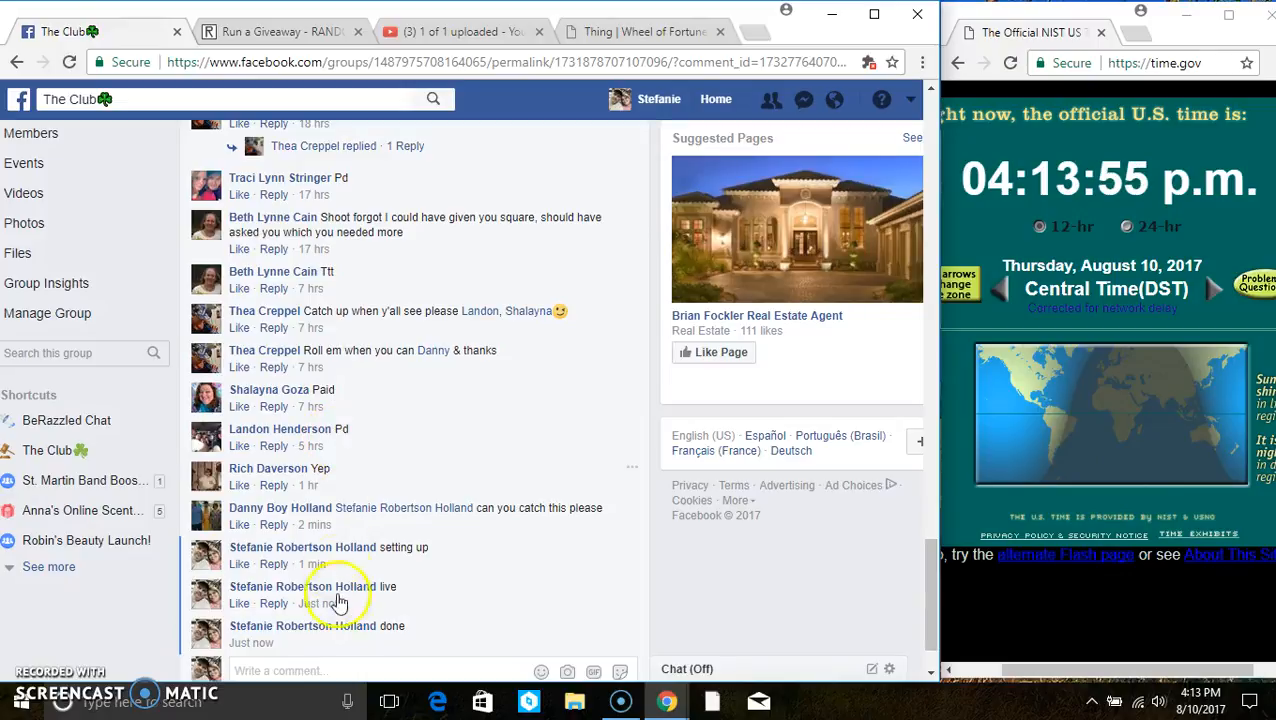